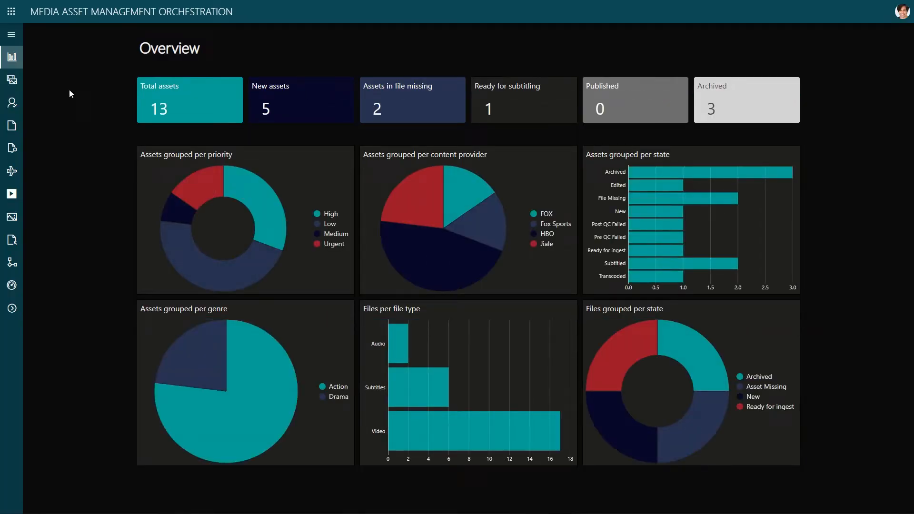
Step: Go from the Overview dashboard to the DataMiner Catalog via the app launcher
click(12, 79)
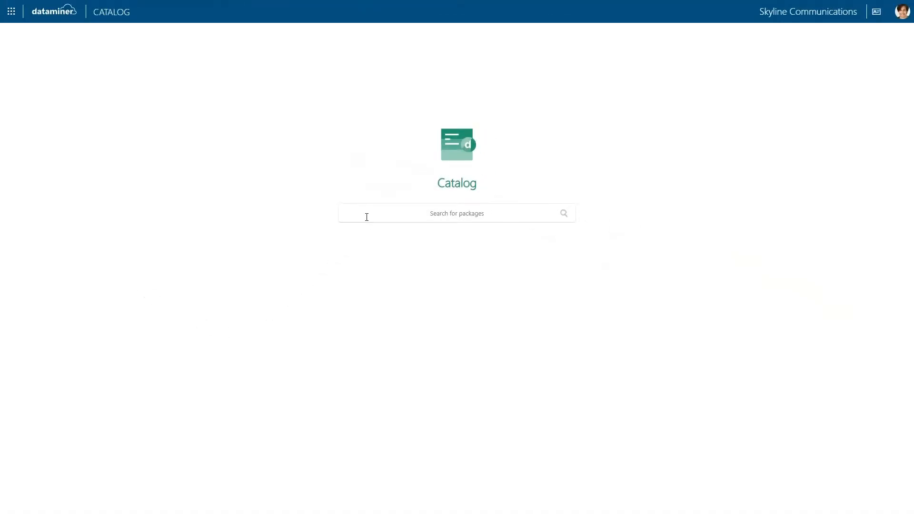
Step: Search the Catalog for 'trans' to find transcoding packages
text(trans)
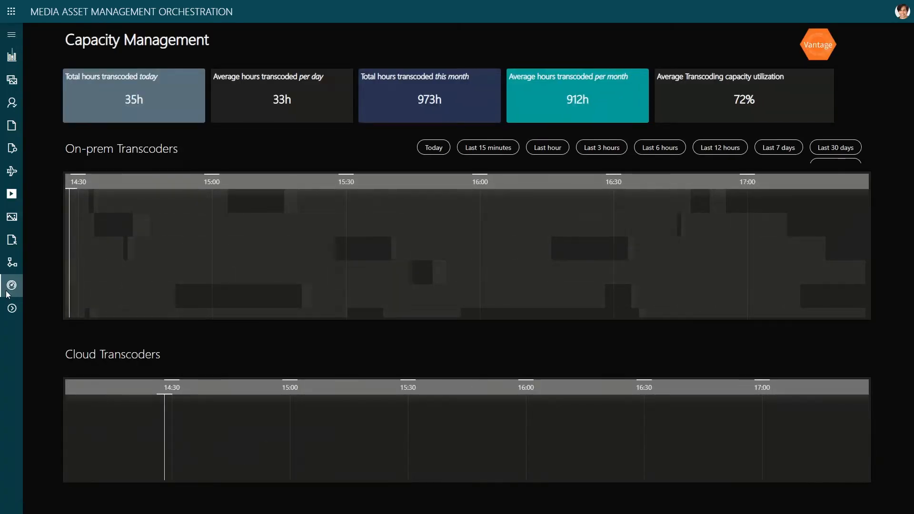
Step: Review the on-prem and cloud transcoder timelines, then show the Aspera and Live 2 VOD workflow diagrams
scroll(down, 3)
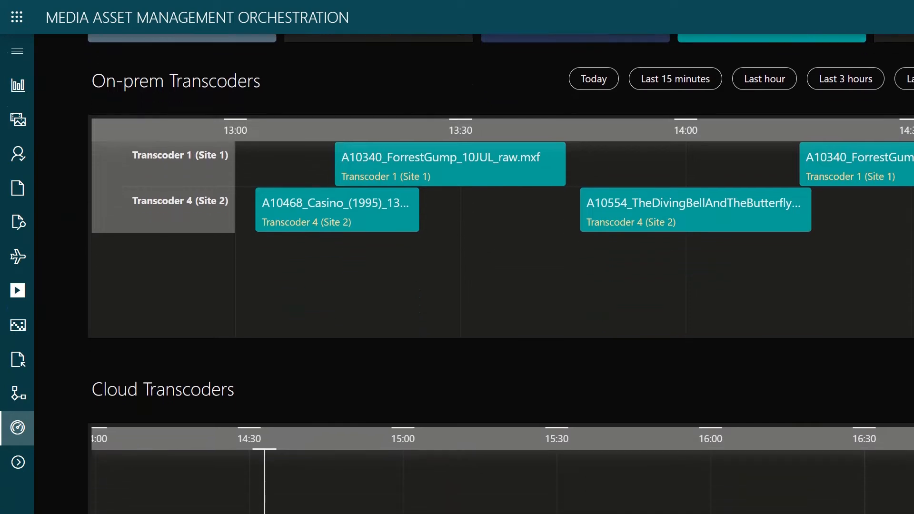
scroll(down, 3)
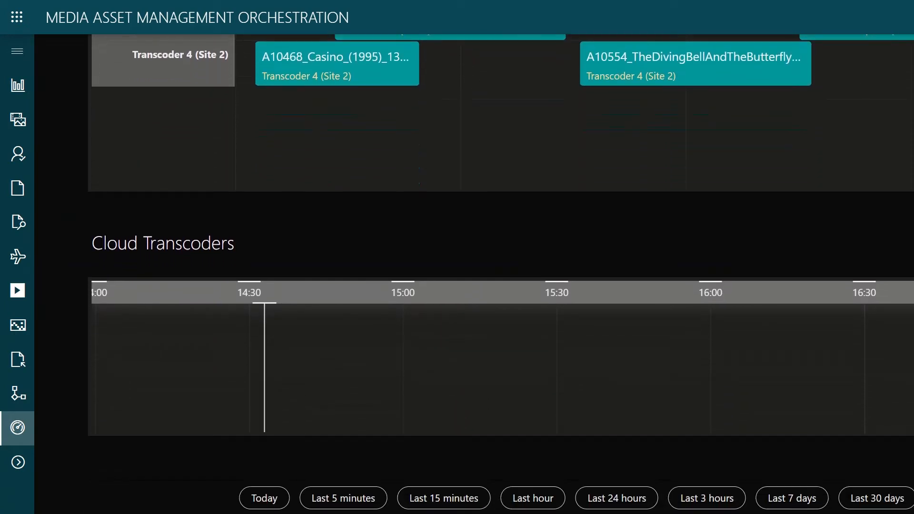
click(13, 245)
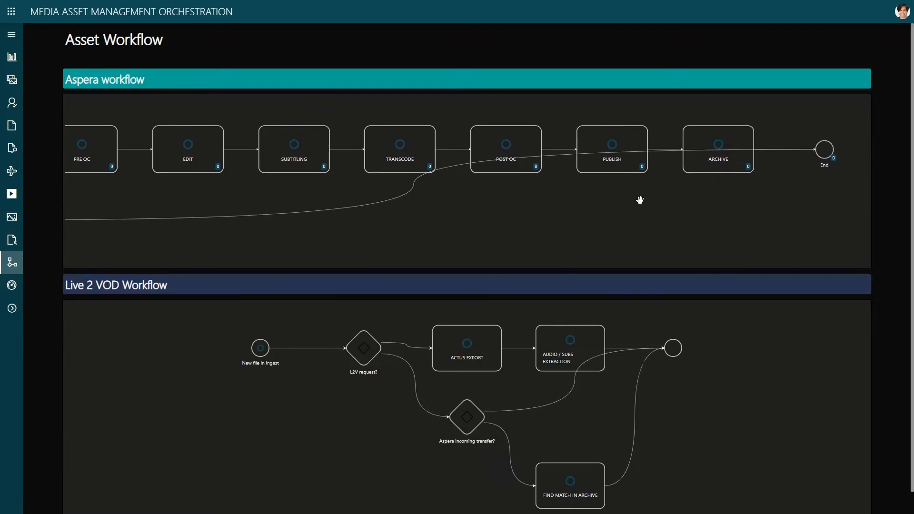
Step: Open the Asset Library and bring up the FOX Drama movie asset's edit form
click(12, 217)
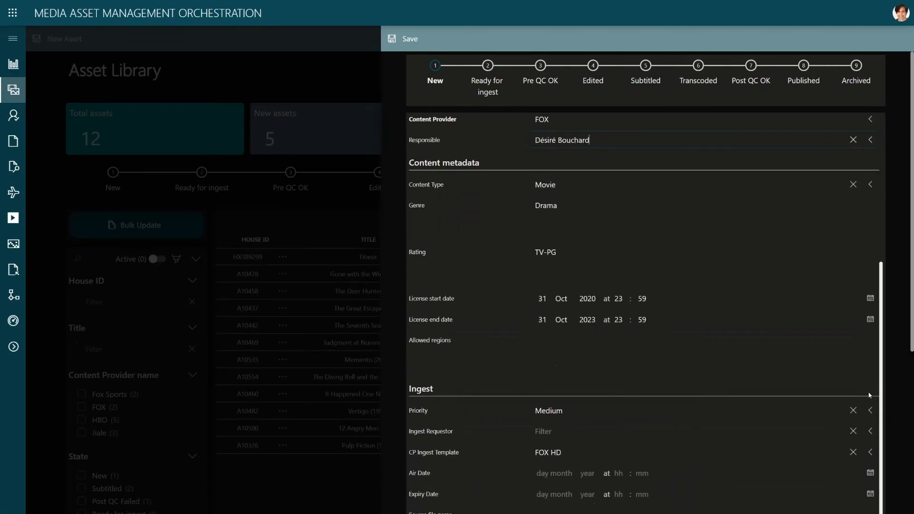
Step: Set the asset priority to Low and check the Edit task's status choices
click(870, 410)
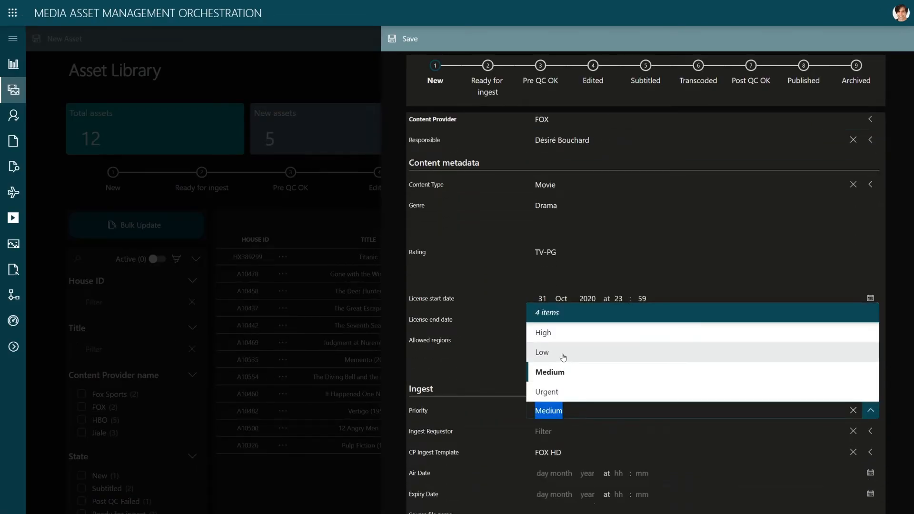
click(541, 352)
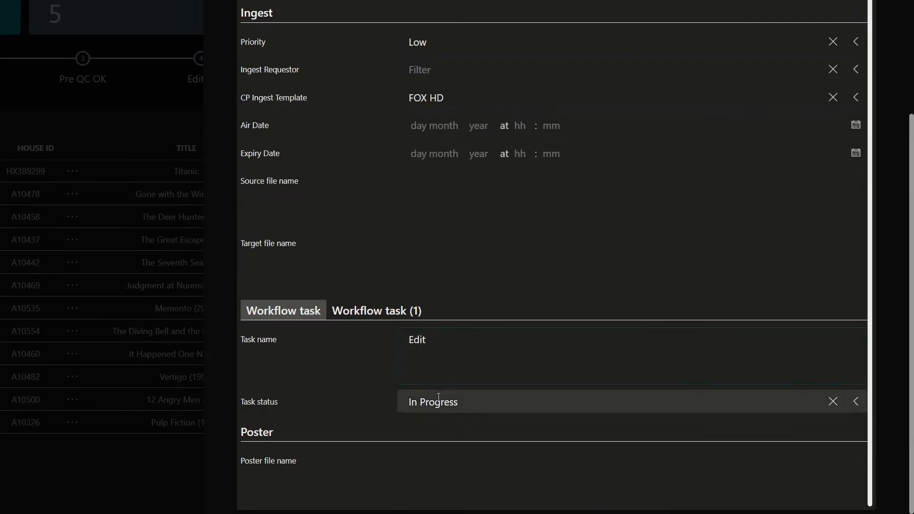
click(377, 310)
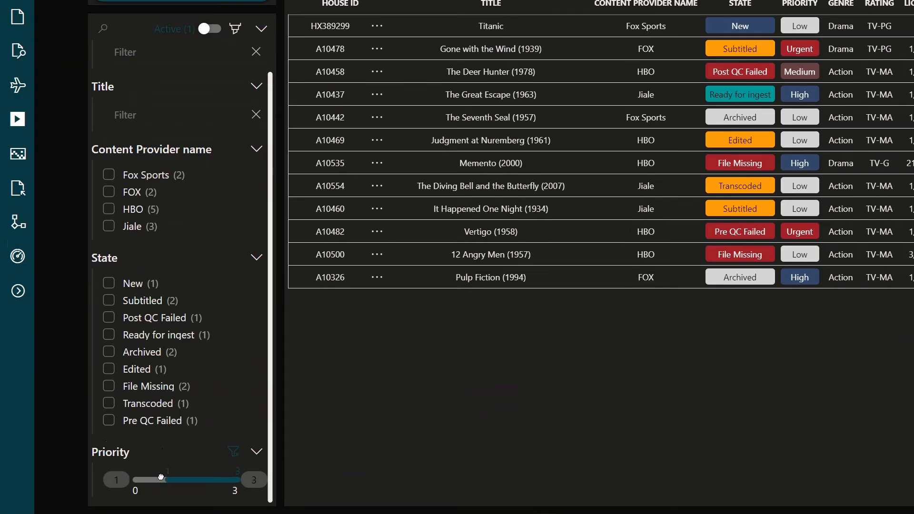
Step: Narrow the asset list with the Priority slider, then view per-site Transcoder 4 utilization charts
drag(161, 480, 200, 480)
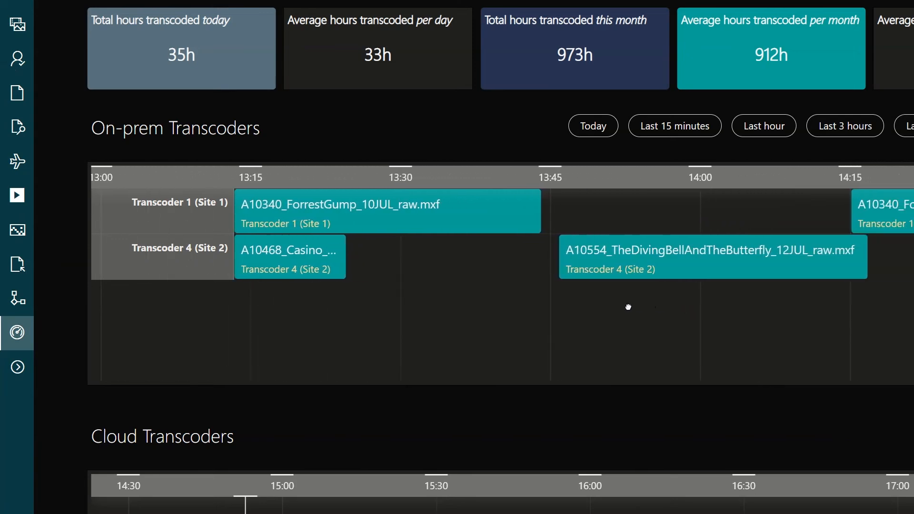
scroll(down, 3)
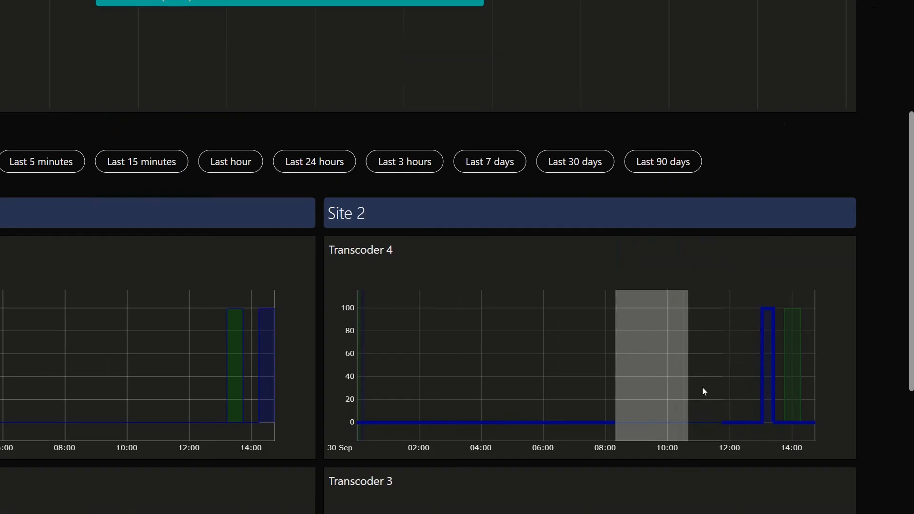